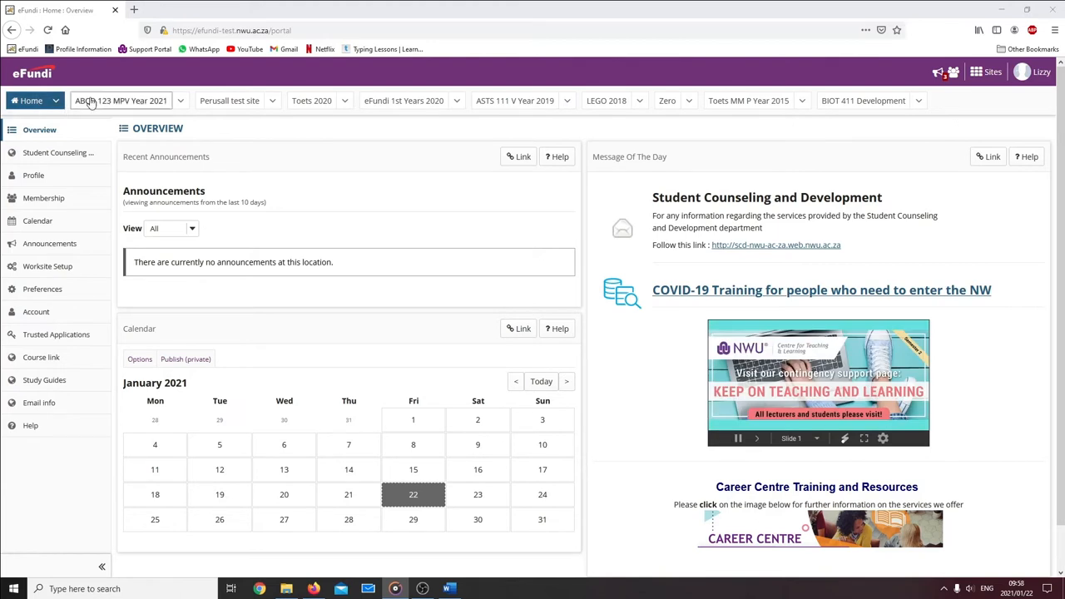
Go to the ABCD 123 MPV Year 2021 course site and its Forums page
left_click(120, 101)
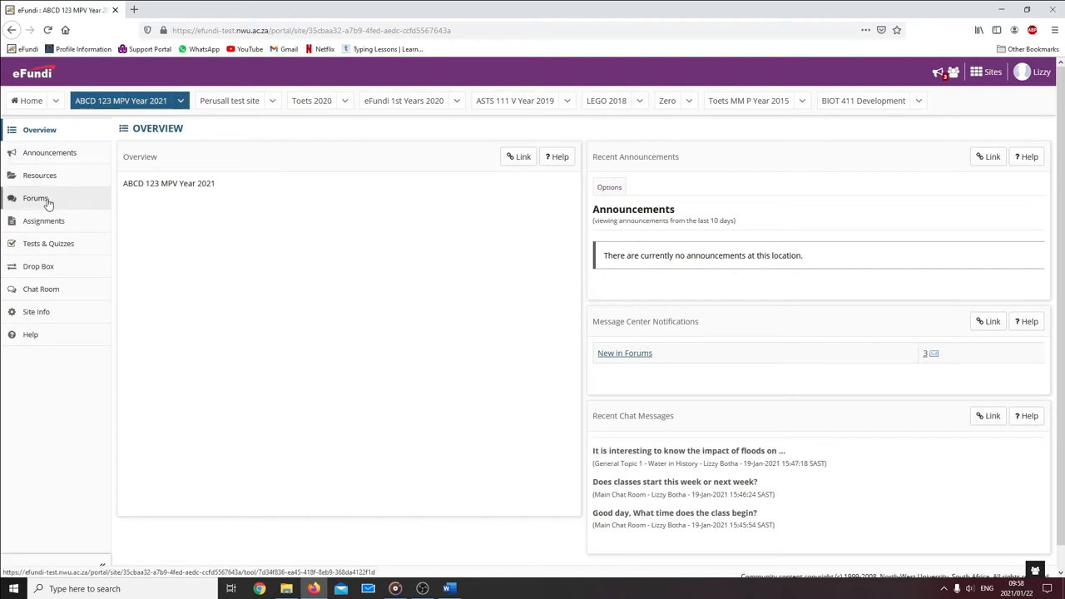
left_click(37, 198)
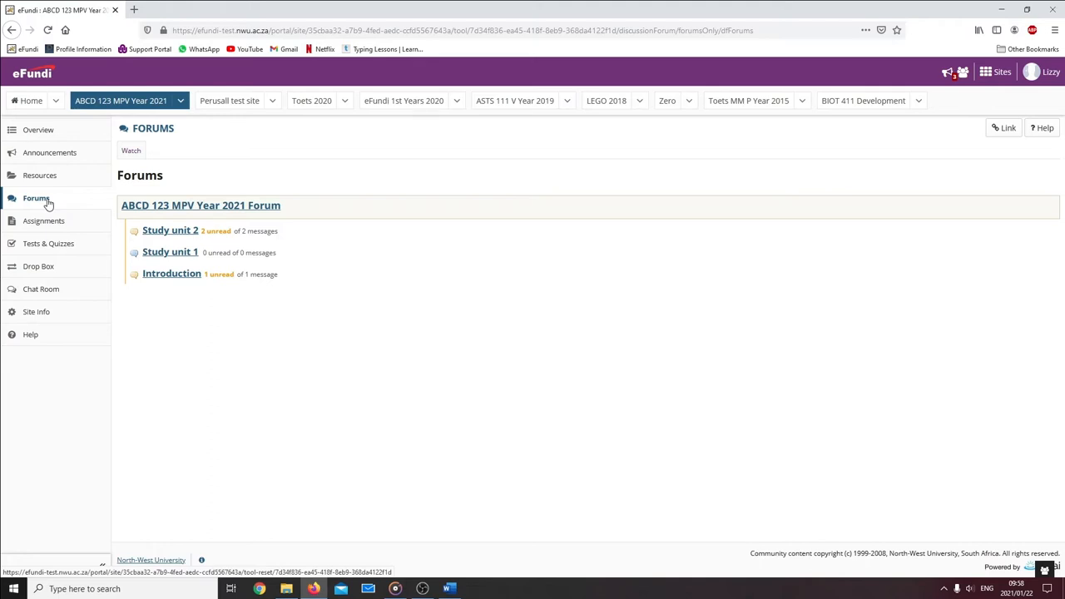
mouse_move(70, 206)
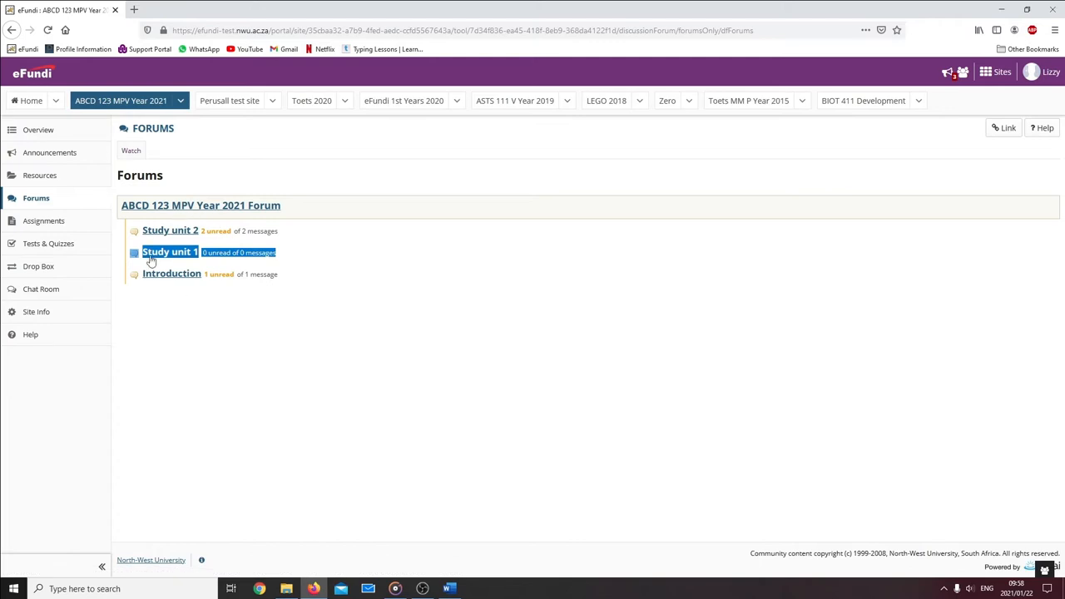
mouse_move(171, 273)
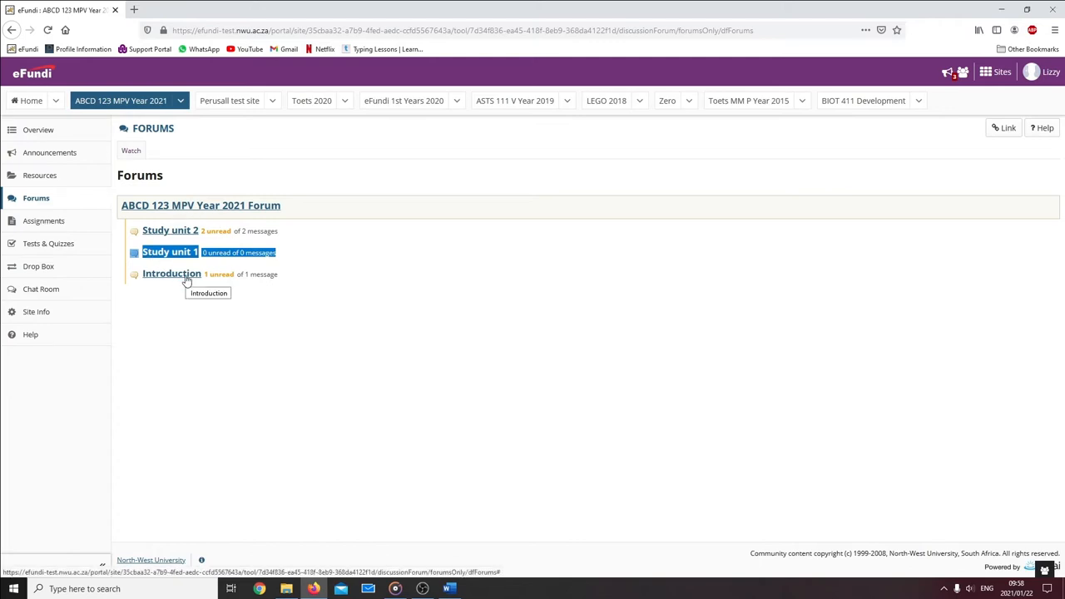
Enter the Introduction topic listing its conversations, including 'How to get started'
left_click(172, 273)
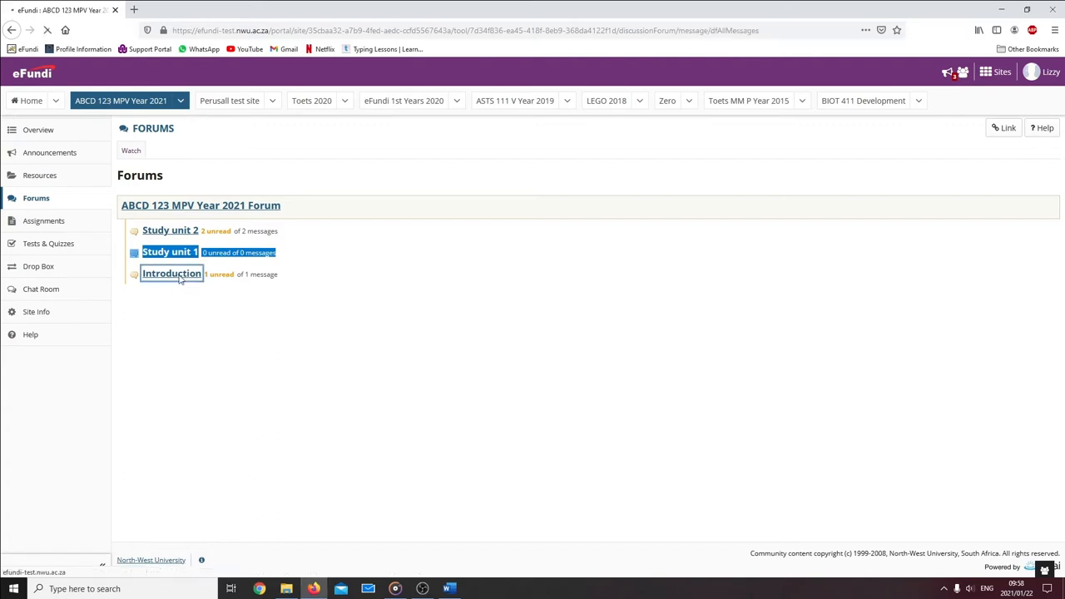
left_click(172, 273)
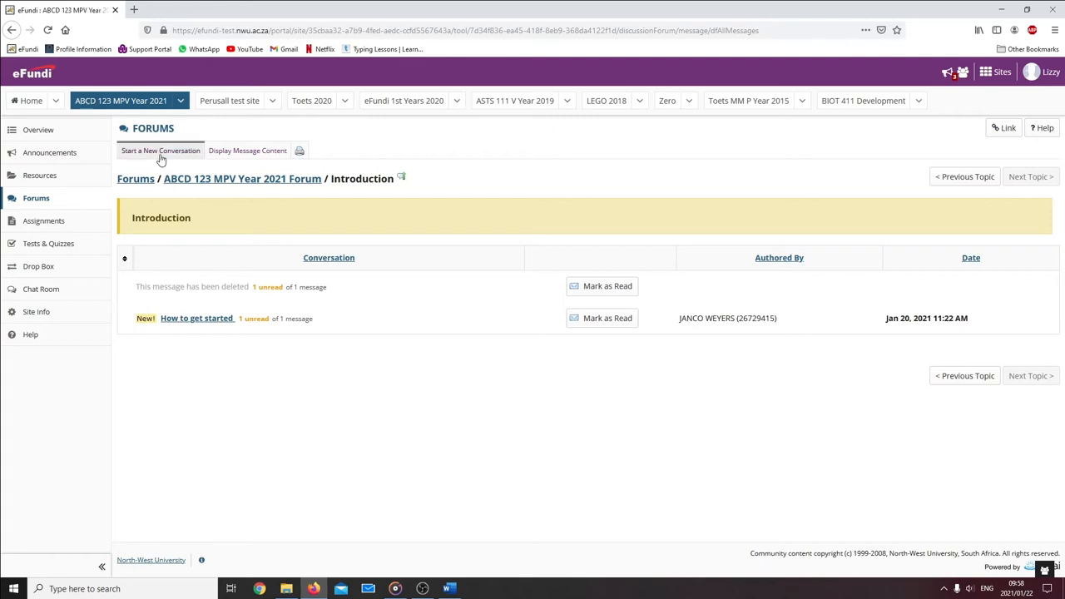
Post a new conversation titled 'Roster' with message 'Where can I find my roster?'
left_click(160, 150)
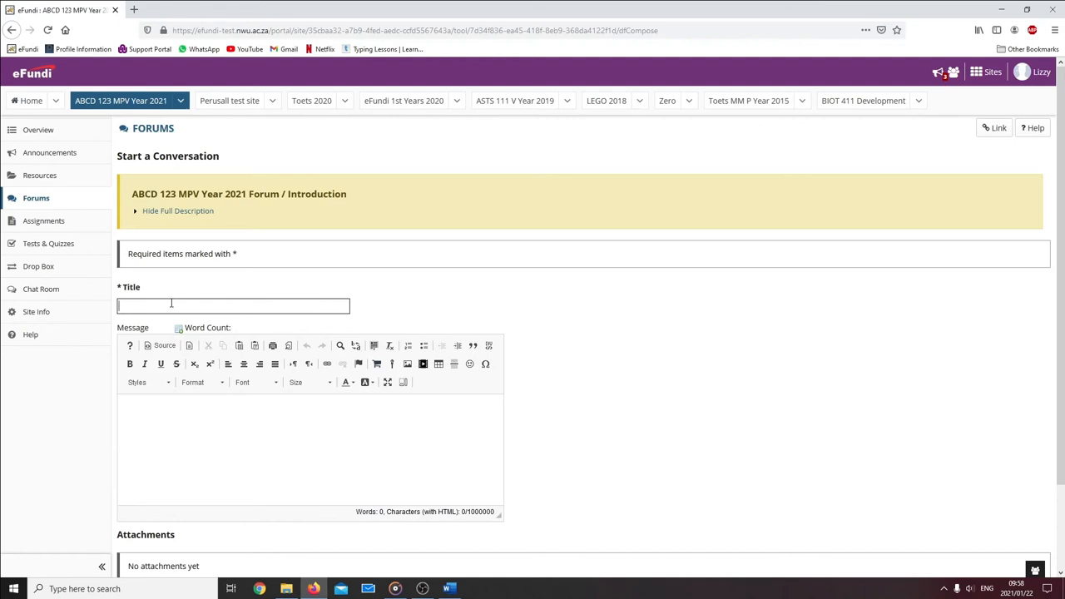
type("Roster")
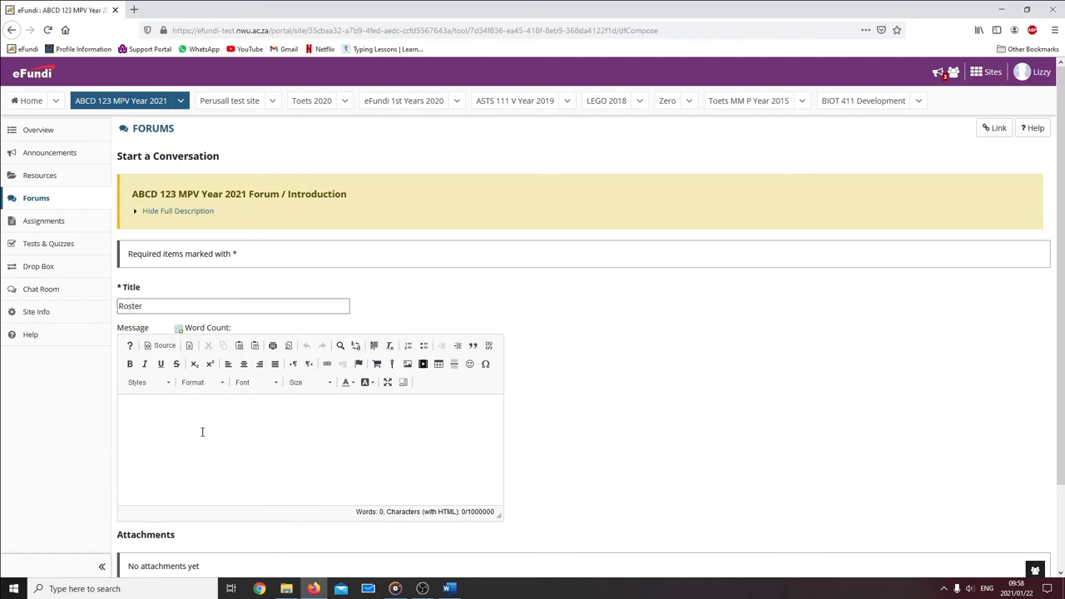
type("Where can I find my roster?")
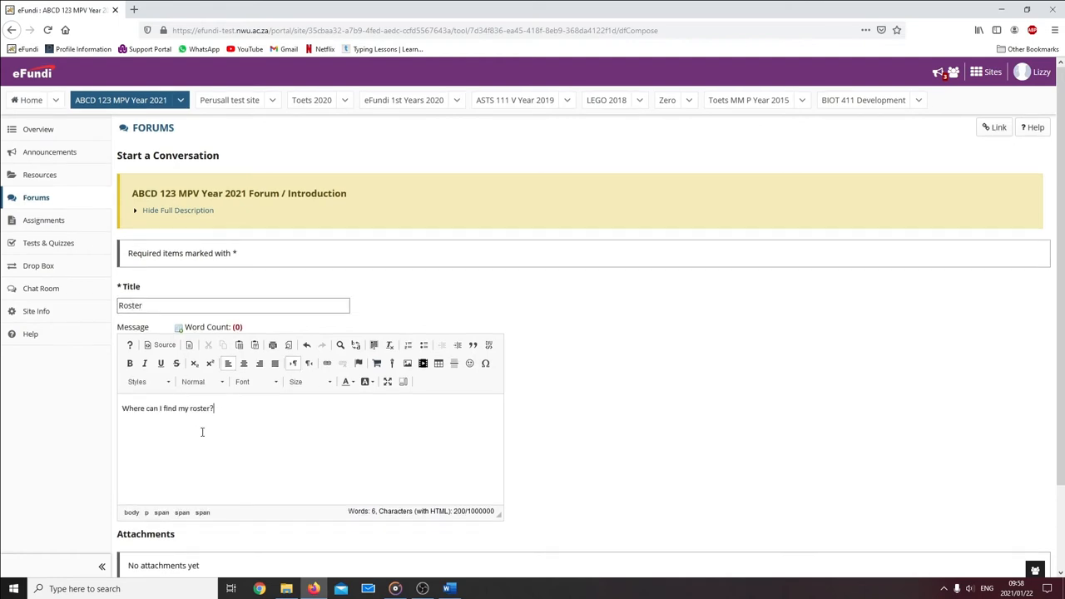
scroll("down", 3)
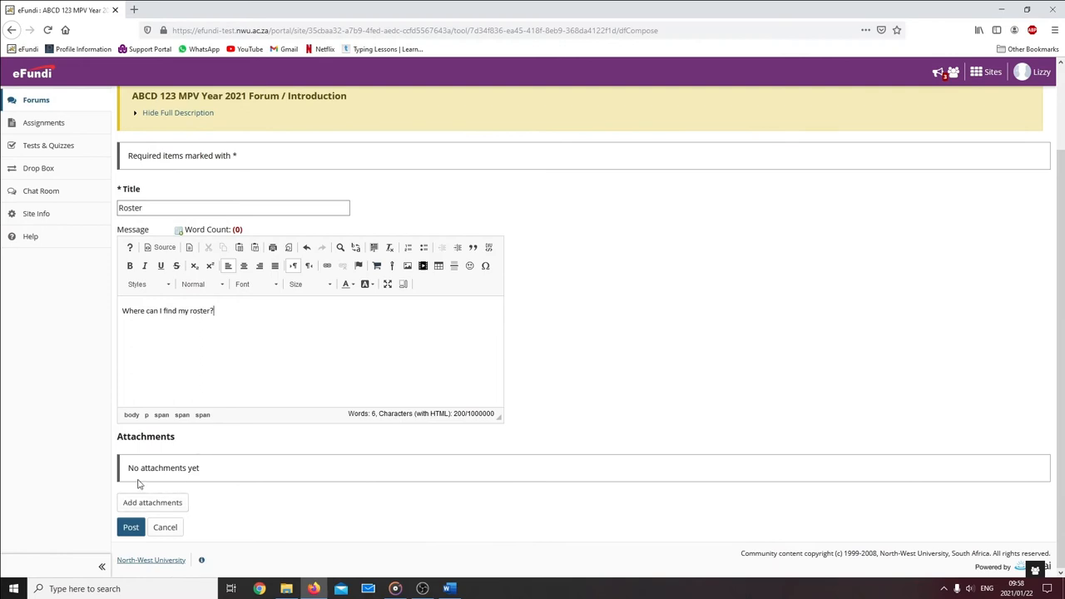
mouse_move(153, 503)
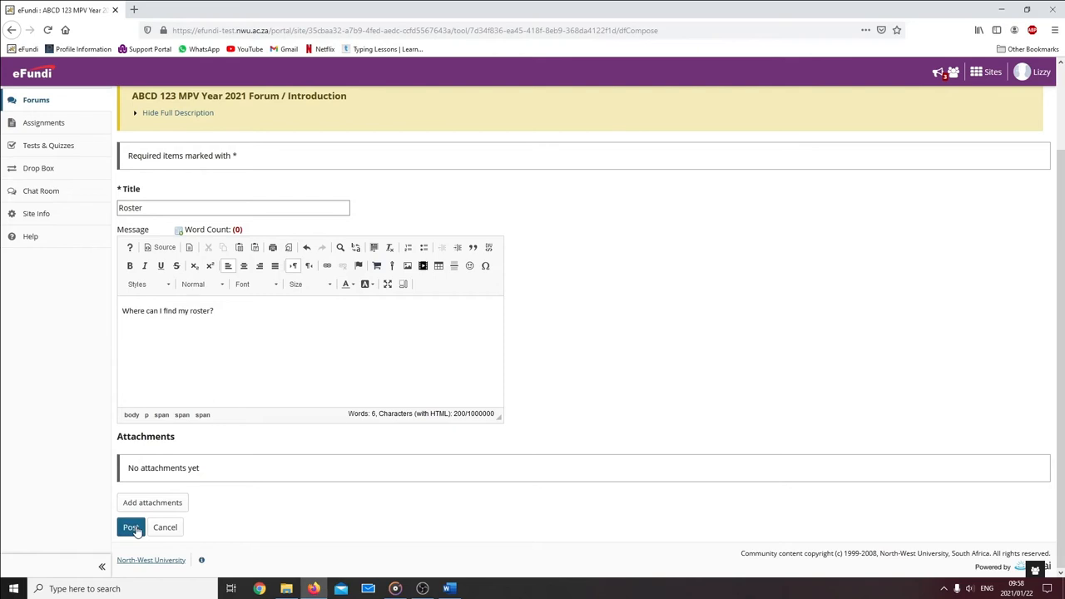
left_click(130, 526)
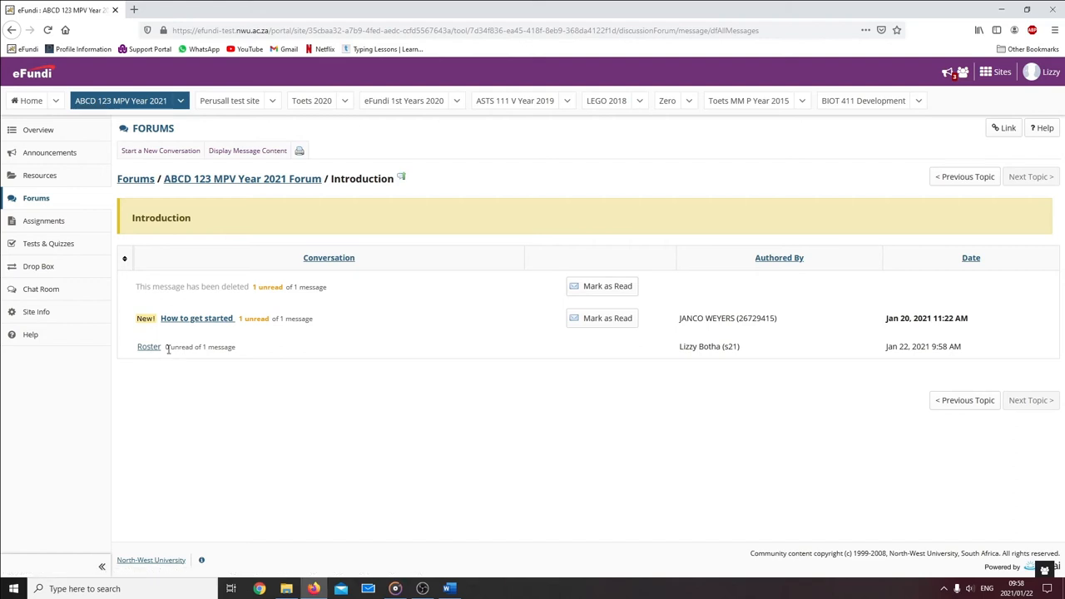
Reply to the Roster conversation with 'In the study guides' and post it
left_click(148, 347)
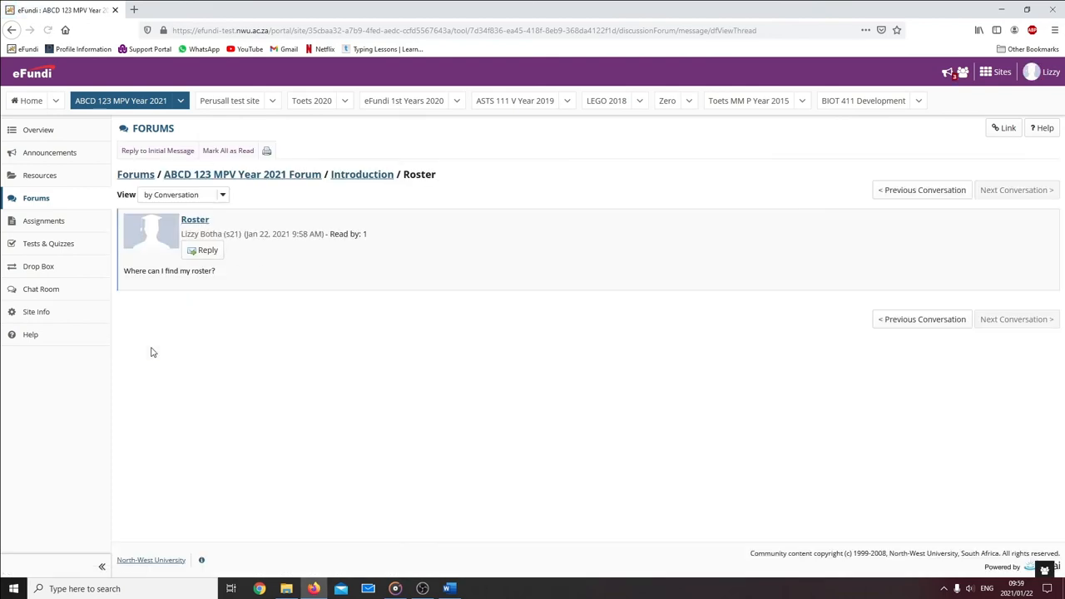
mouse_move(163, 297)
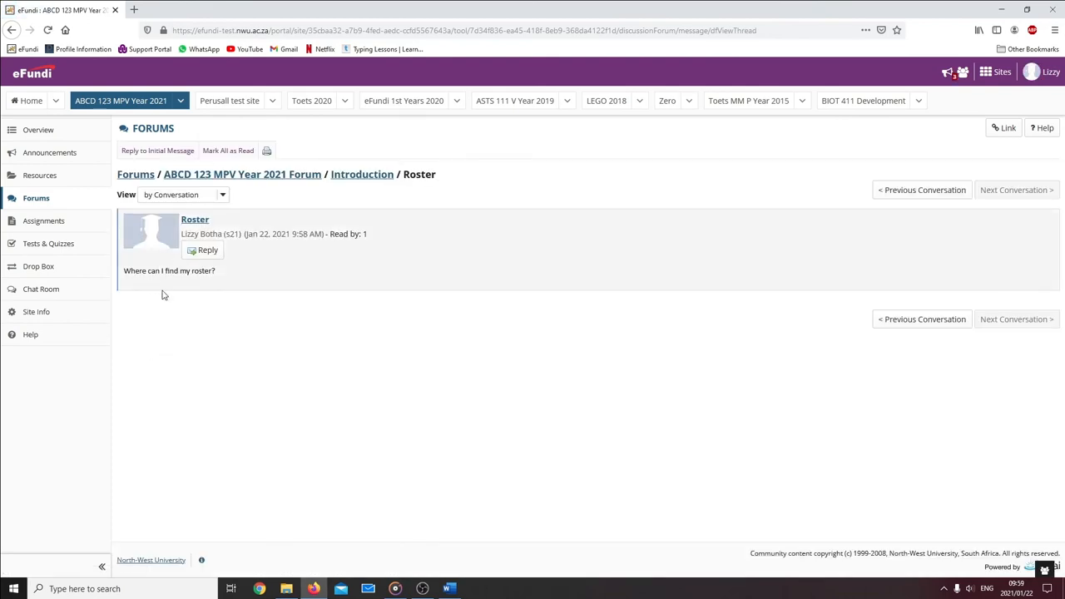
left_click(207, 250)
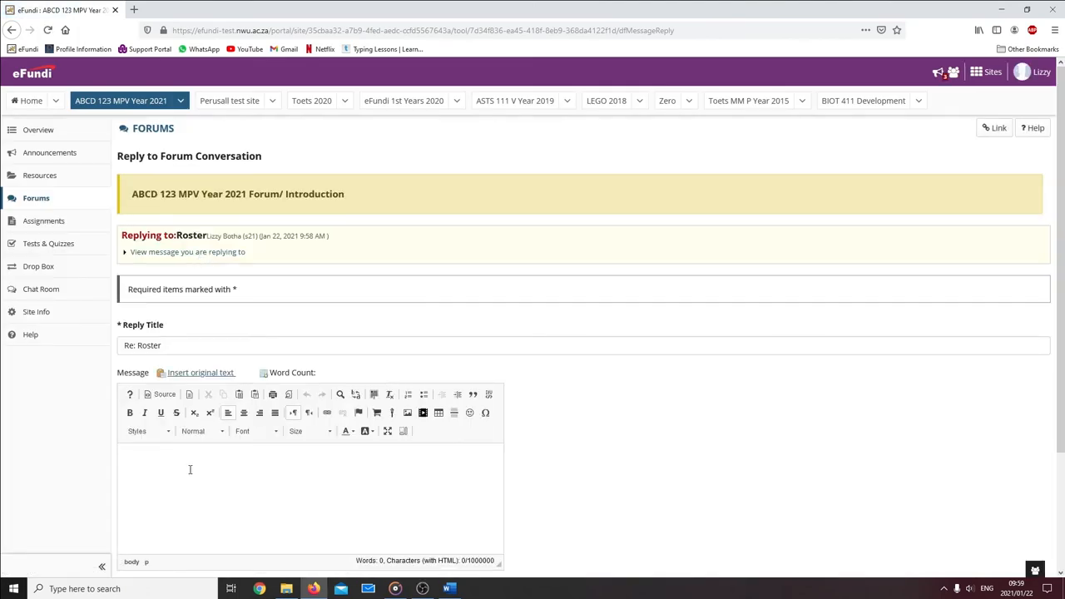
type("In the study guides")
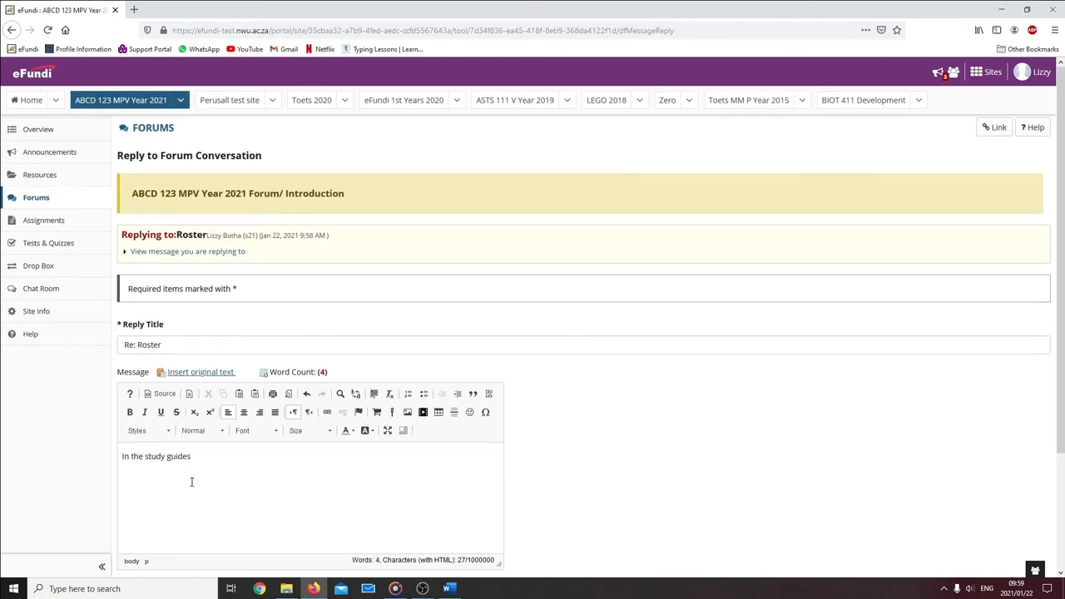
scroll("down", 3)
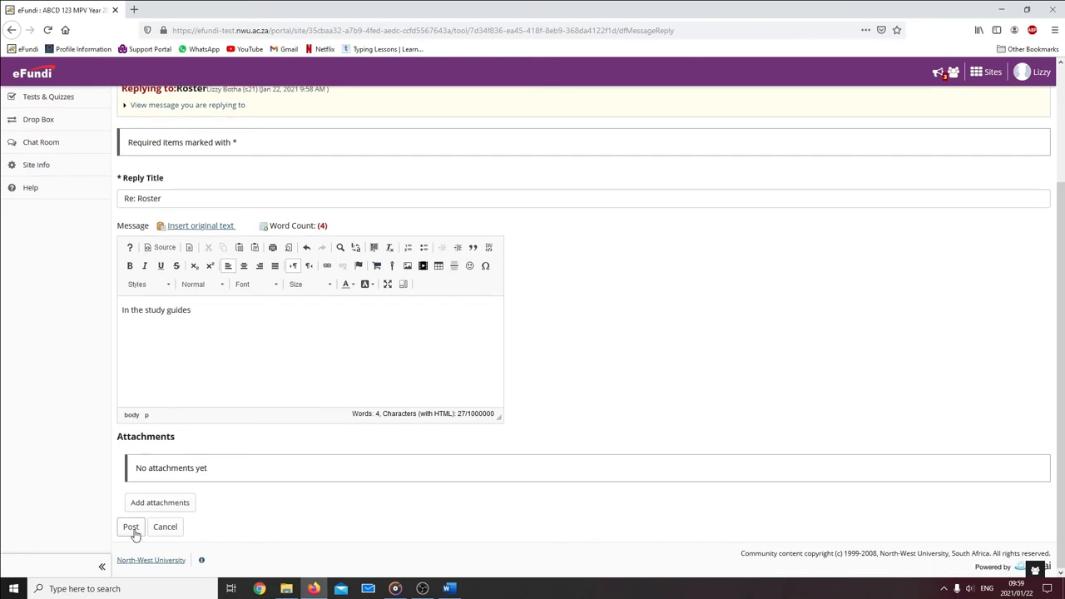
left_click(129, 526)
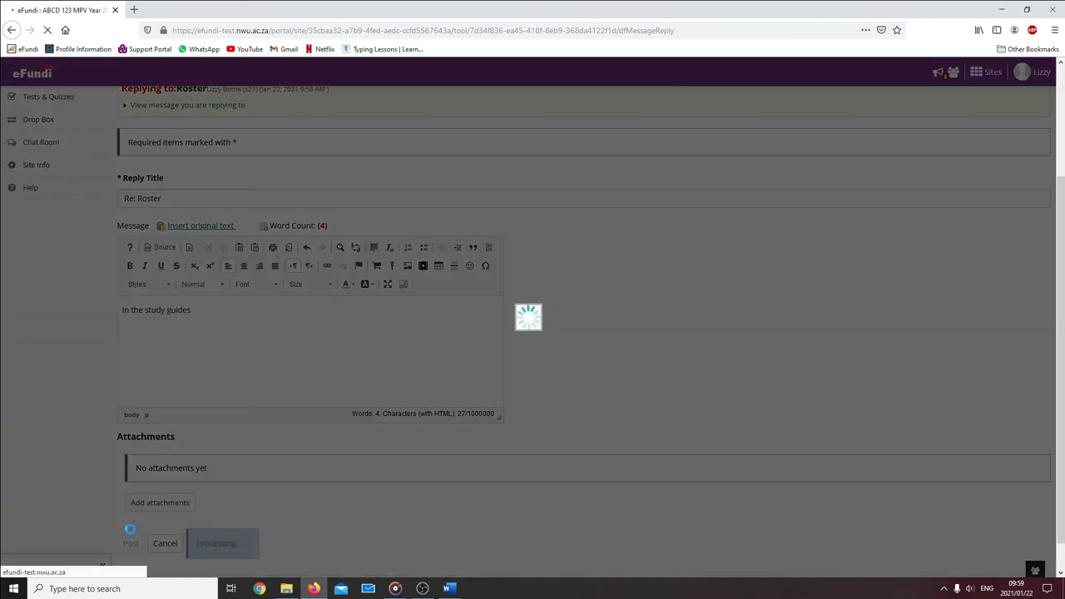
left_click(130, 543)
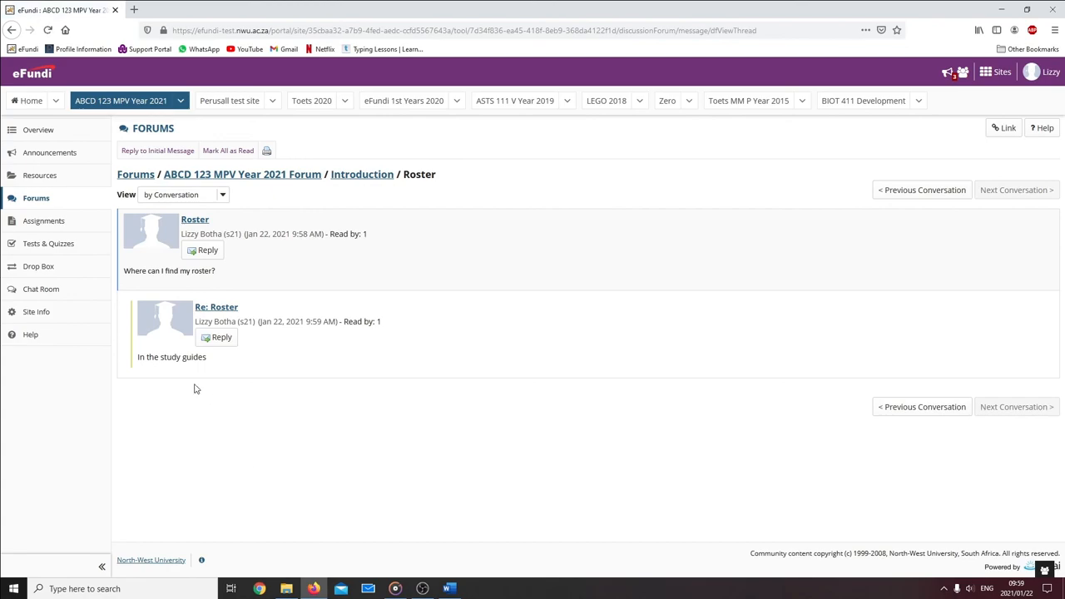